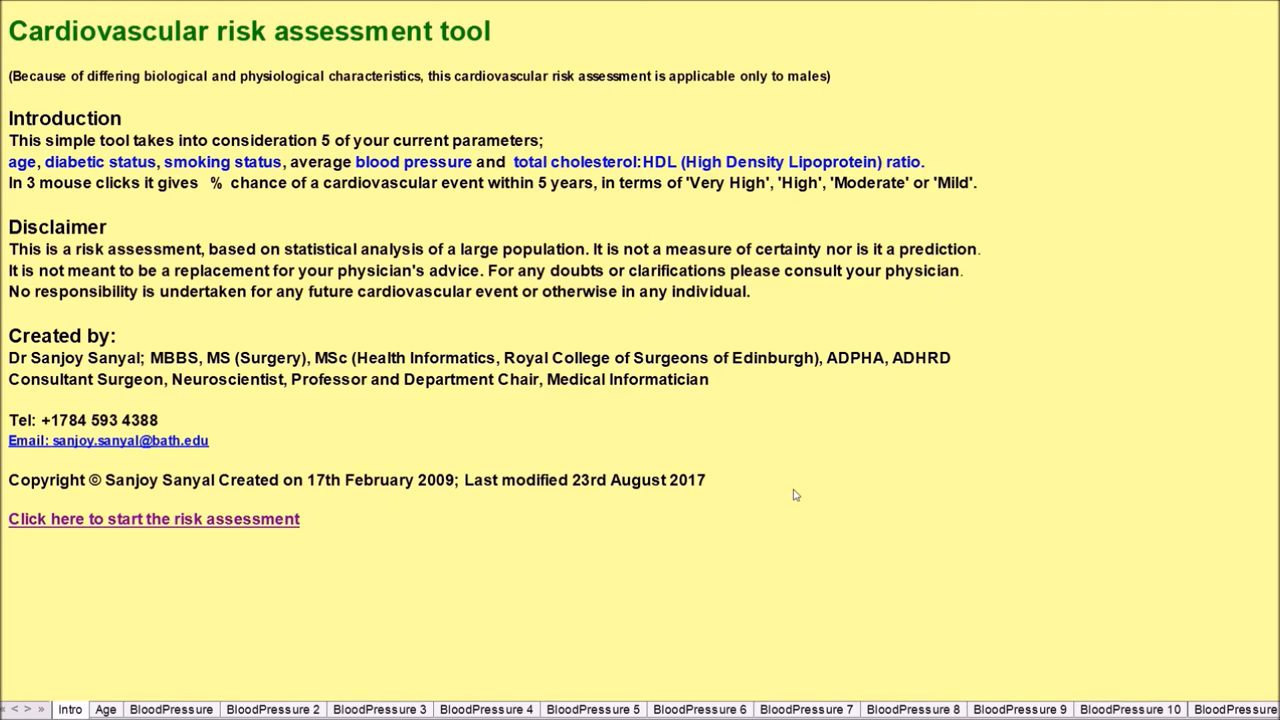
pyautogui.moveTo(510, 228)
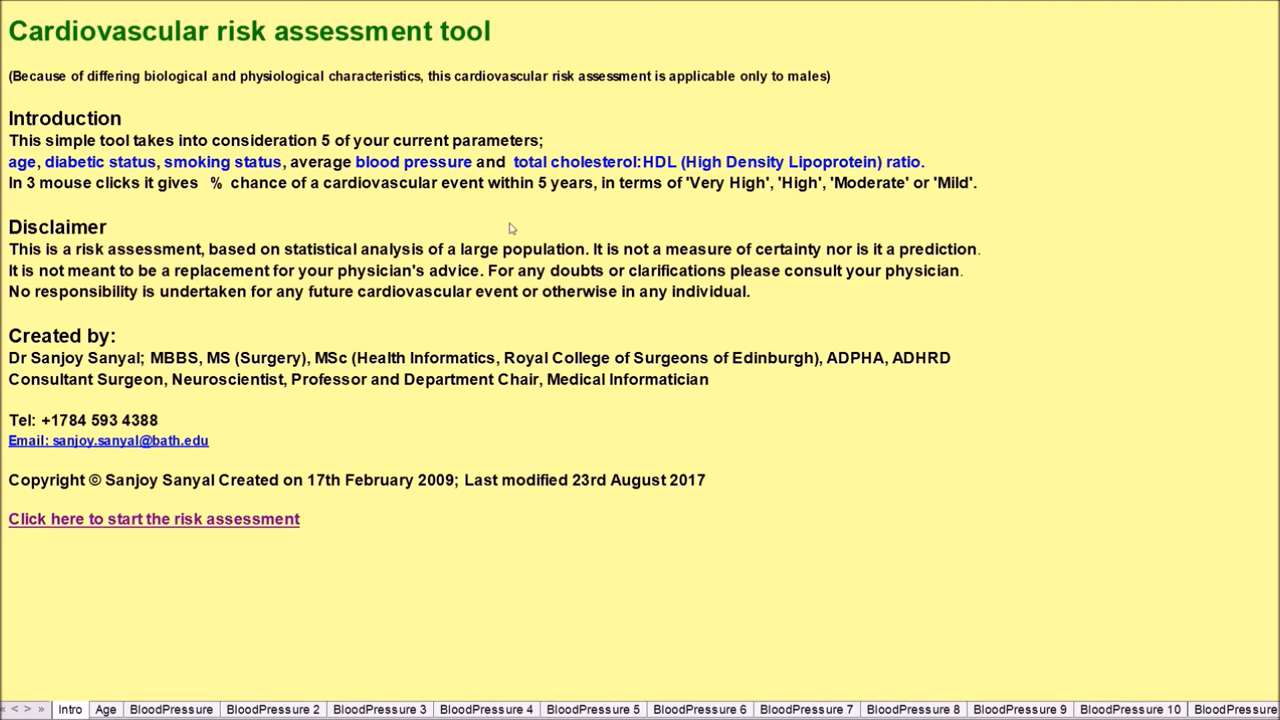
pyautogui.moveTo(540, 217)
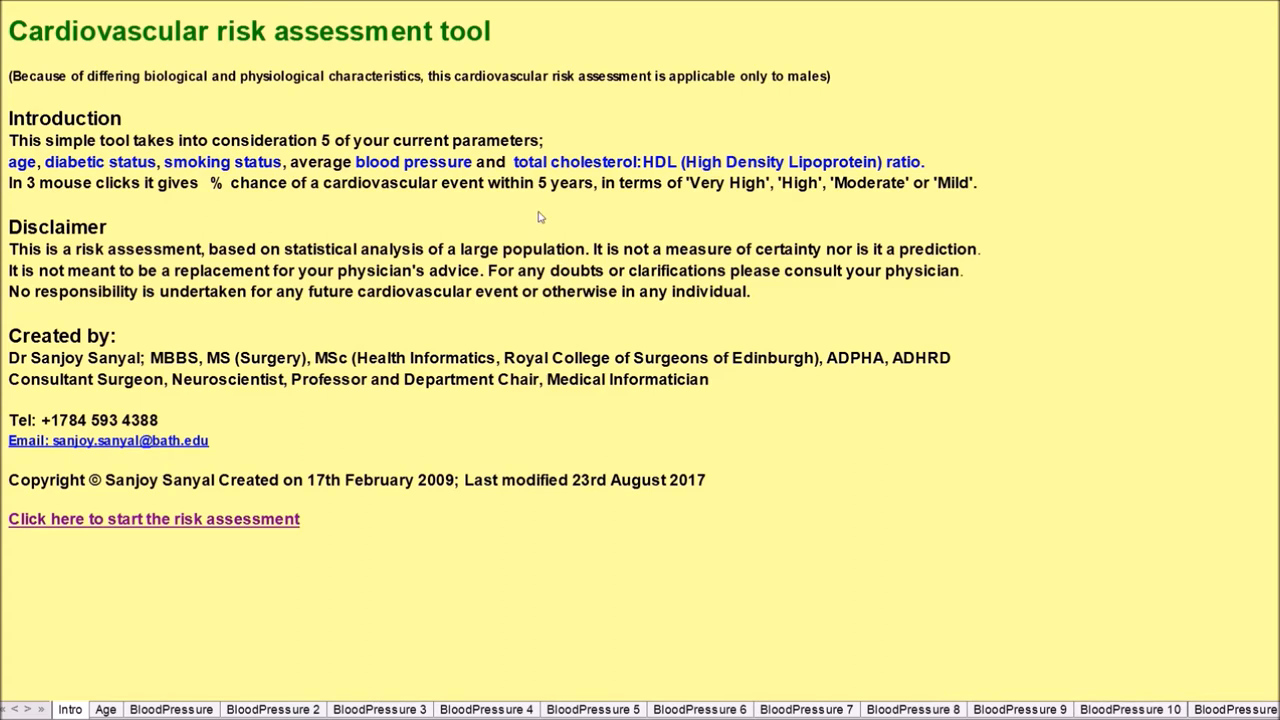
pyautogui.moveTo(493, 420)
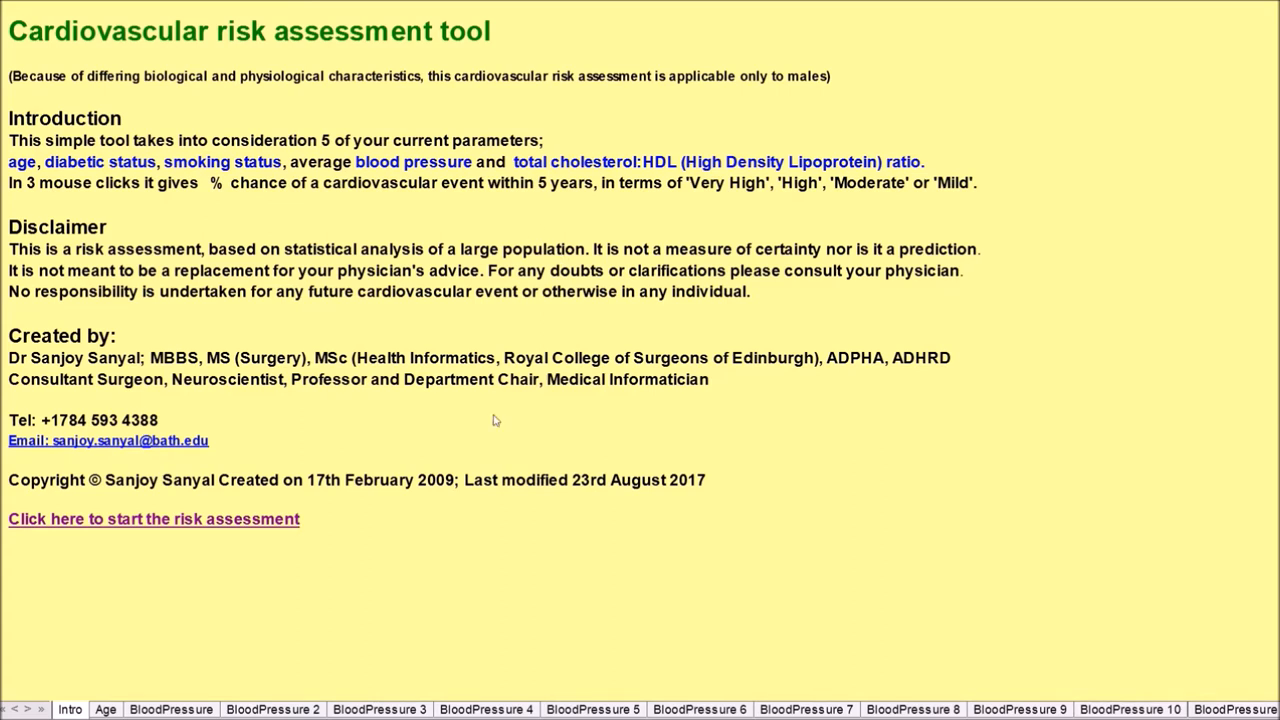
pyautogui.moveTo(514, 489)
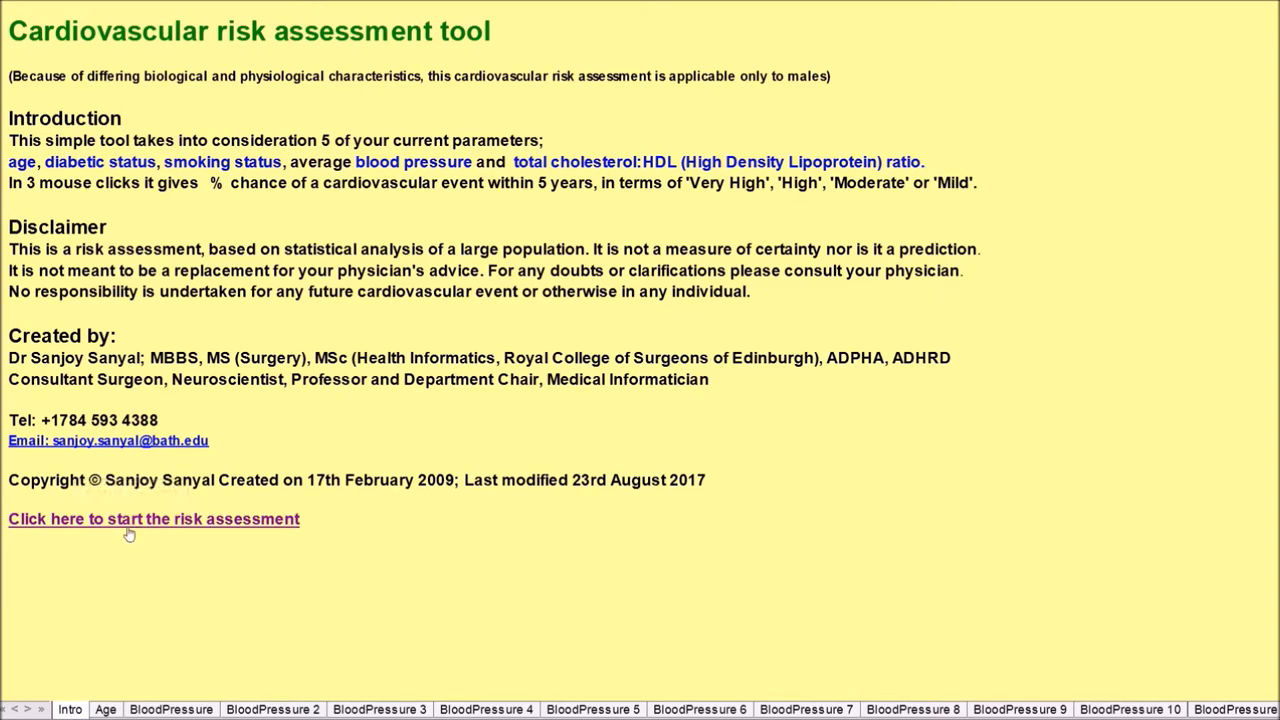
# Start the risk assessment to show the Age, Diabetic and Smoking entry codes sheet
pyautogui.click(153, 518)
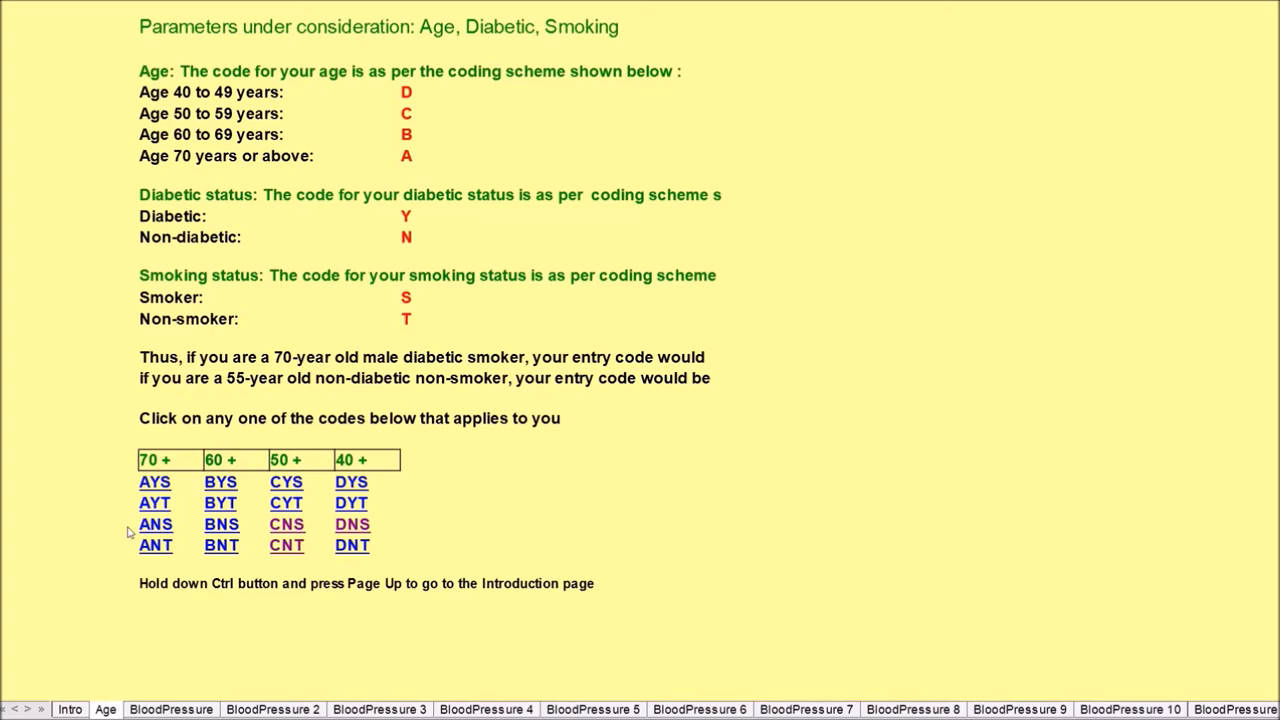
pyautogui.moveTo(305, 108)
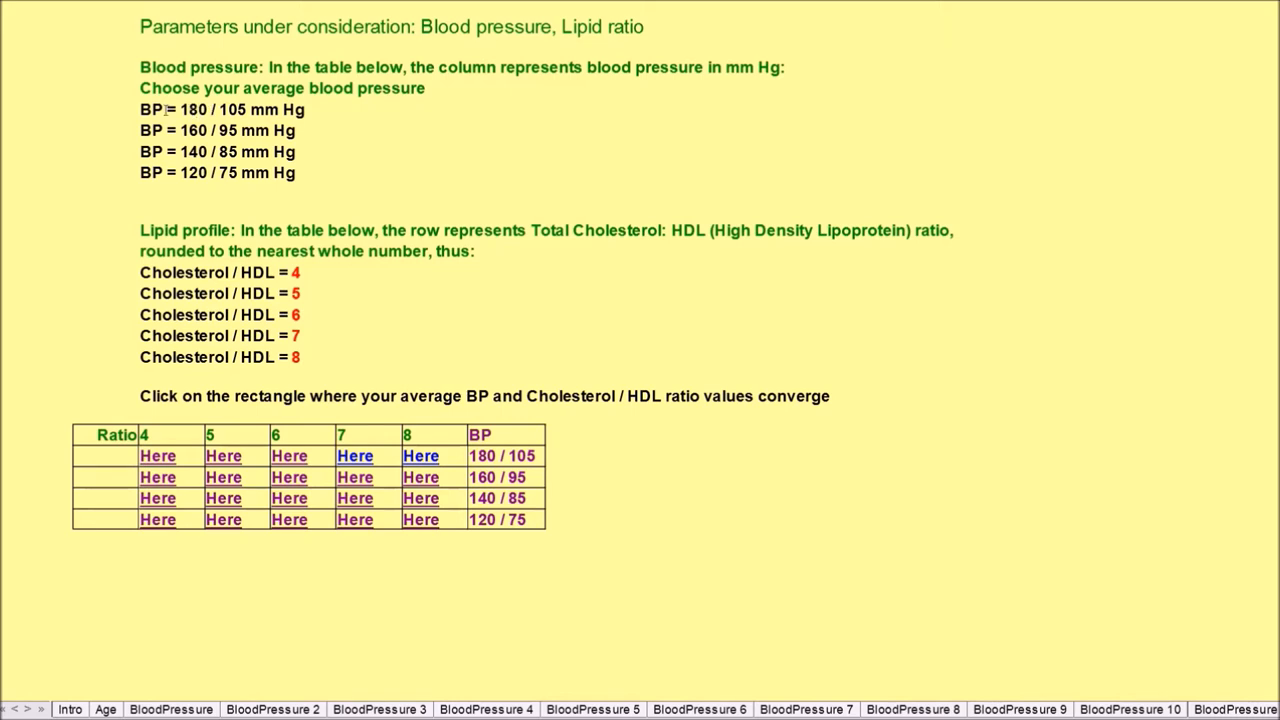
pyautogui.moveTo(369, 223)
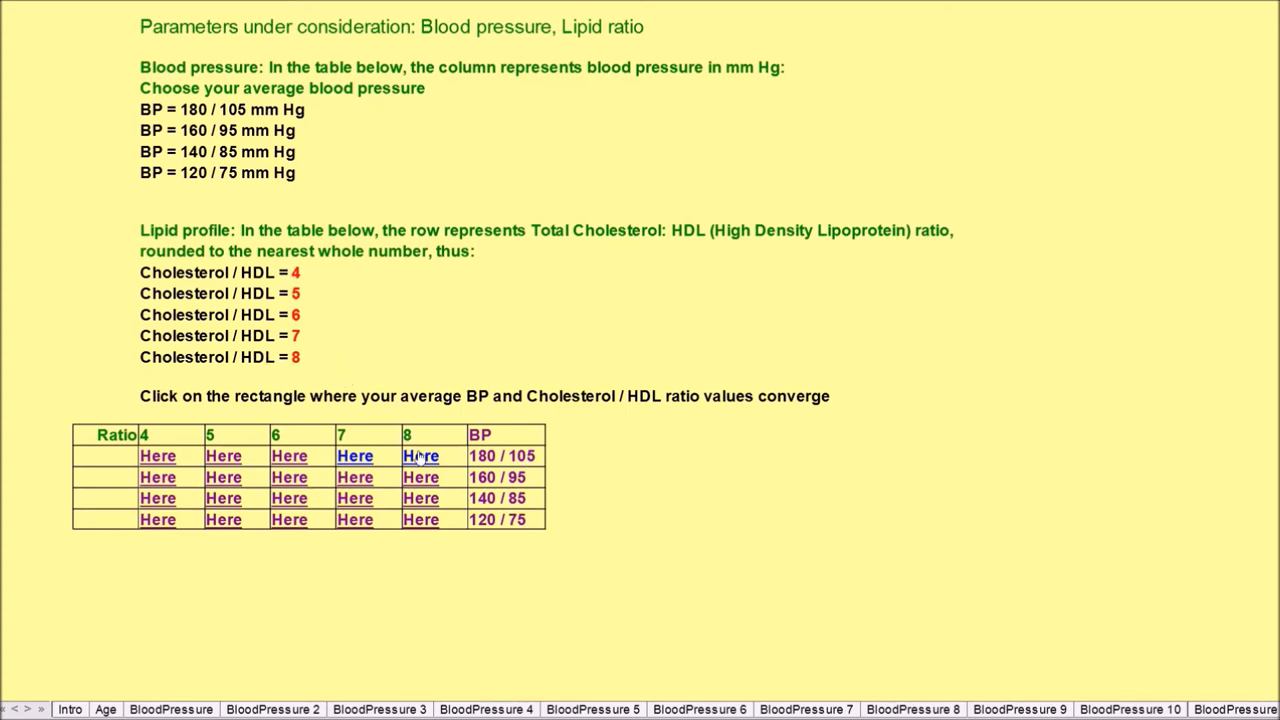
# Read the 15–20% risk for BP 180/105, ratio 8, then start another assessment
pyautogui.click(420, 455)
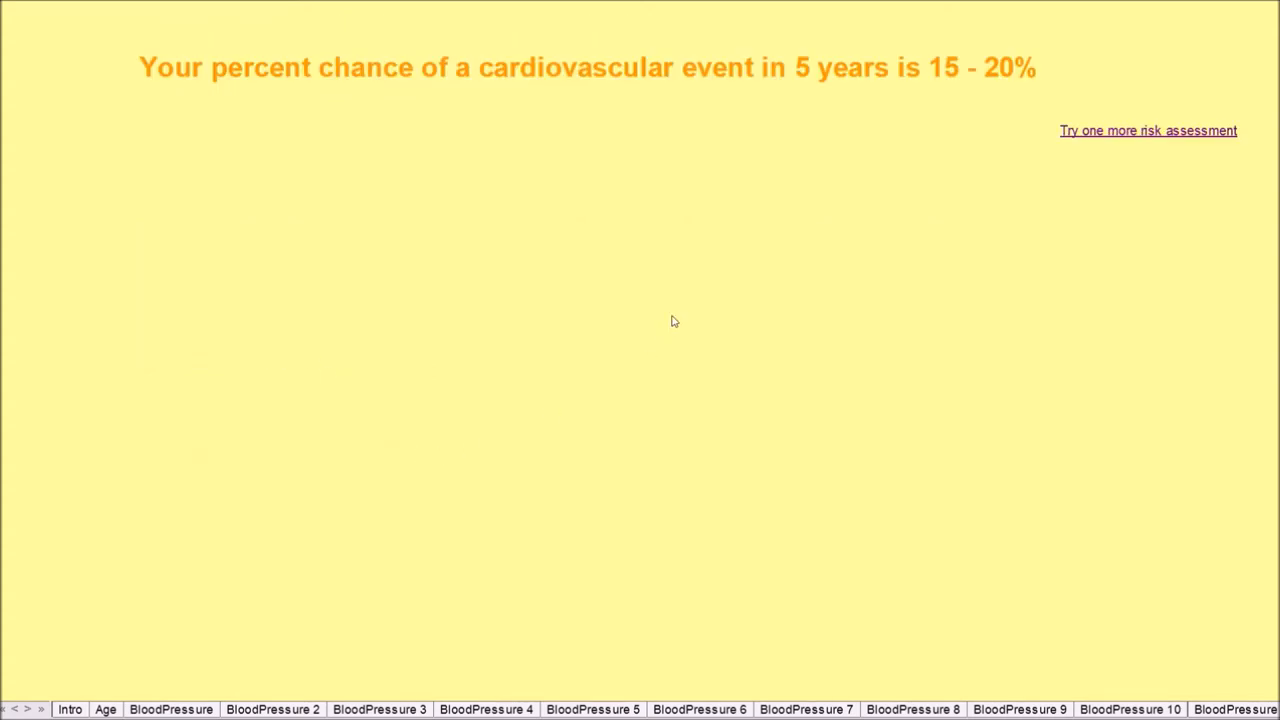
pyautogui.moveTo(789, 236)
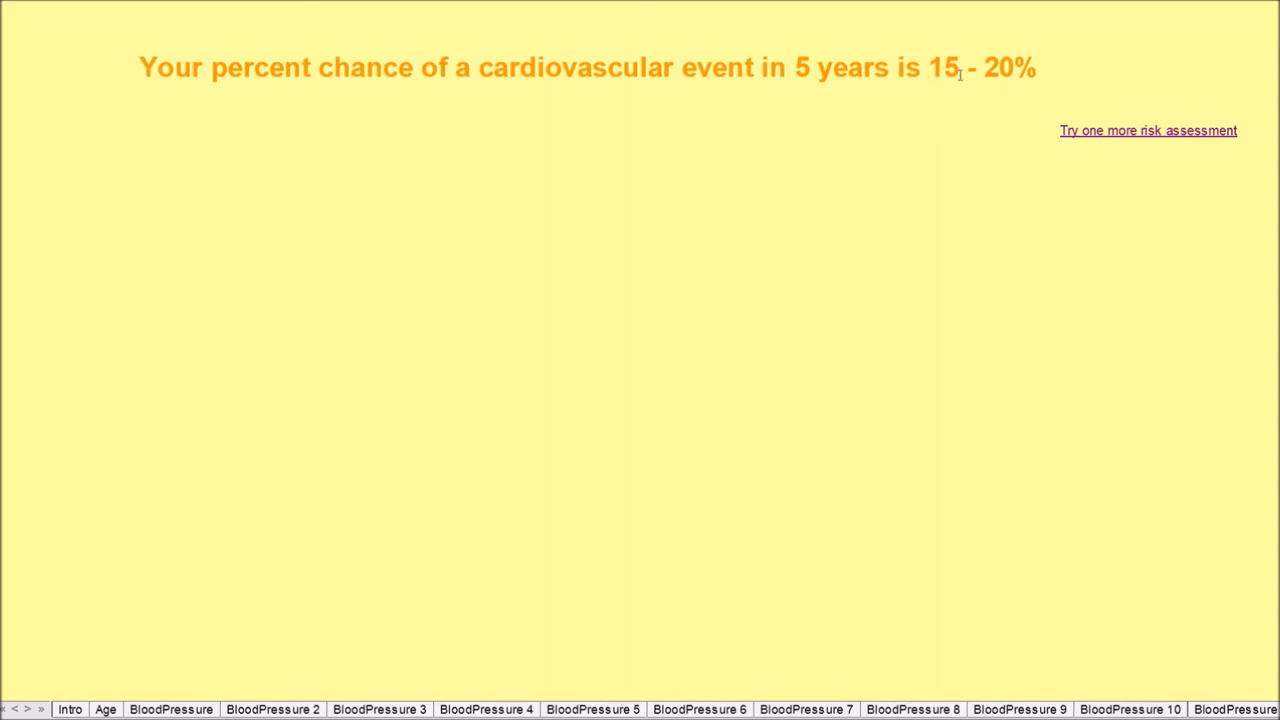
pyautogui.click(105, 709)
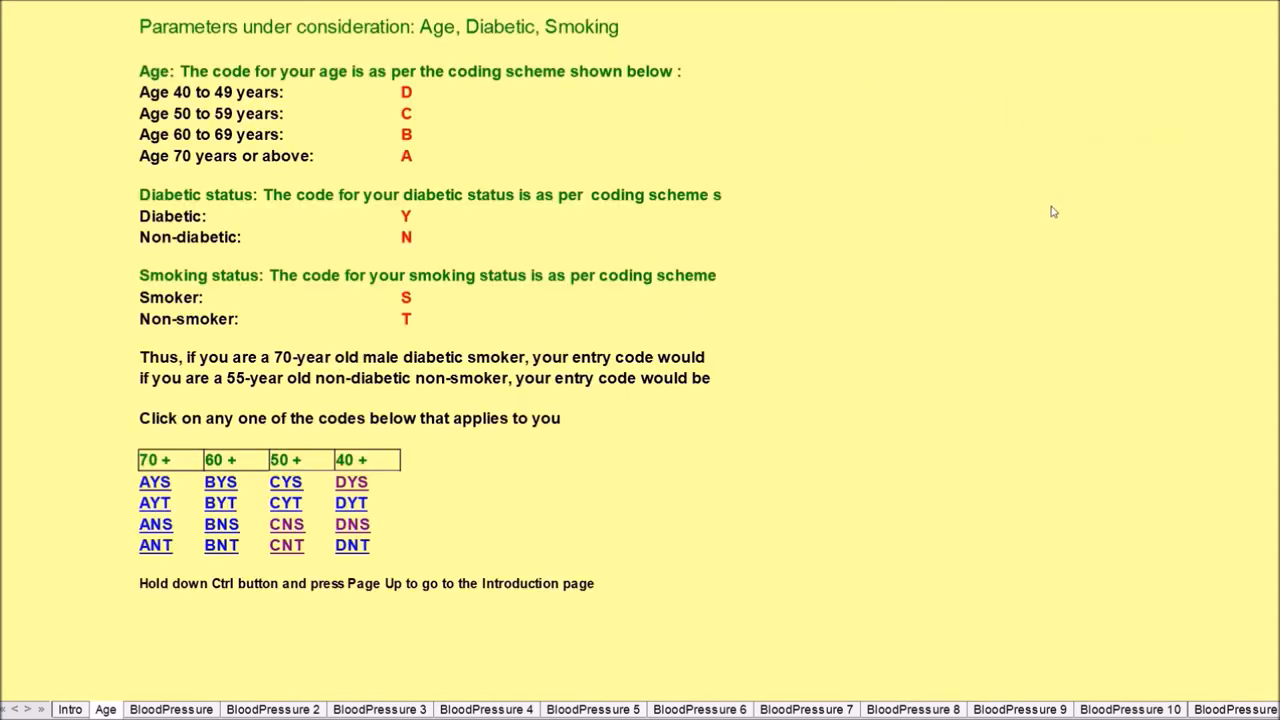
pyautogui.moveTo(753, 129)
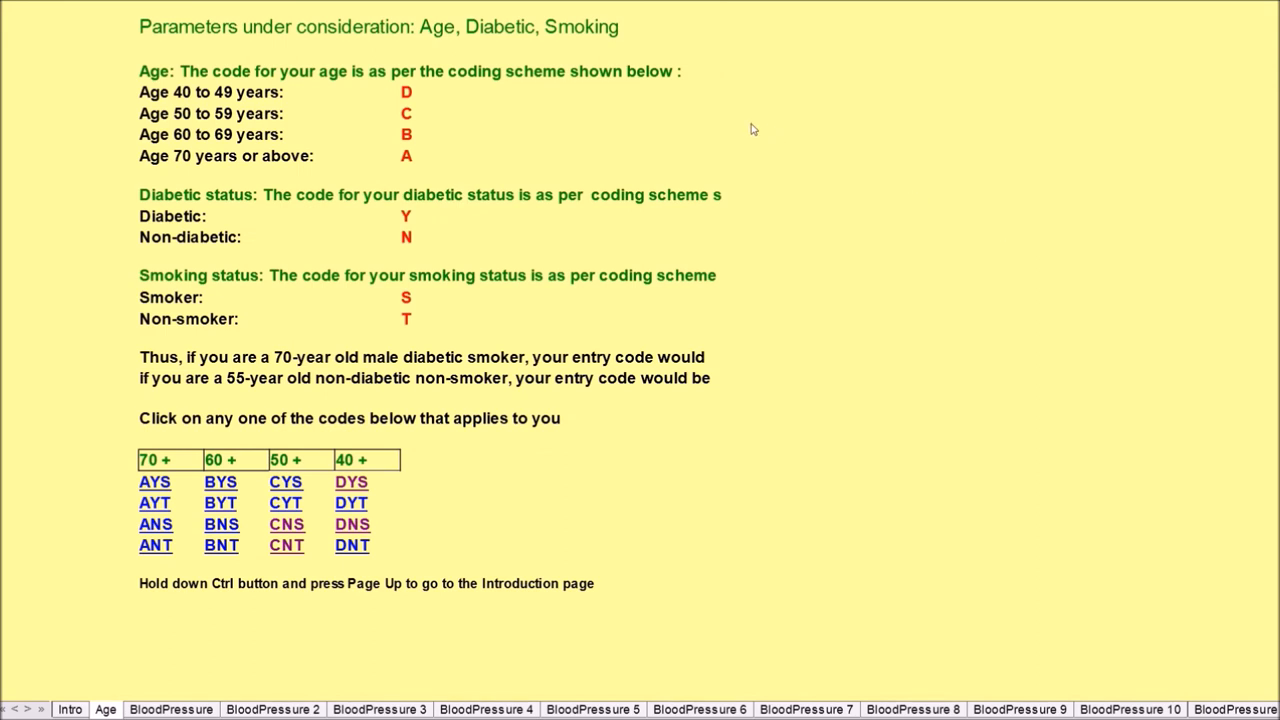
pyautogui.moveTo(400, 133)
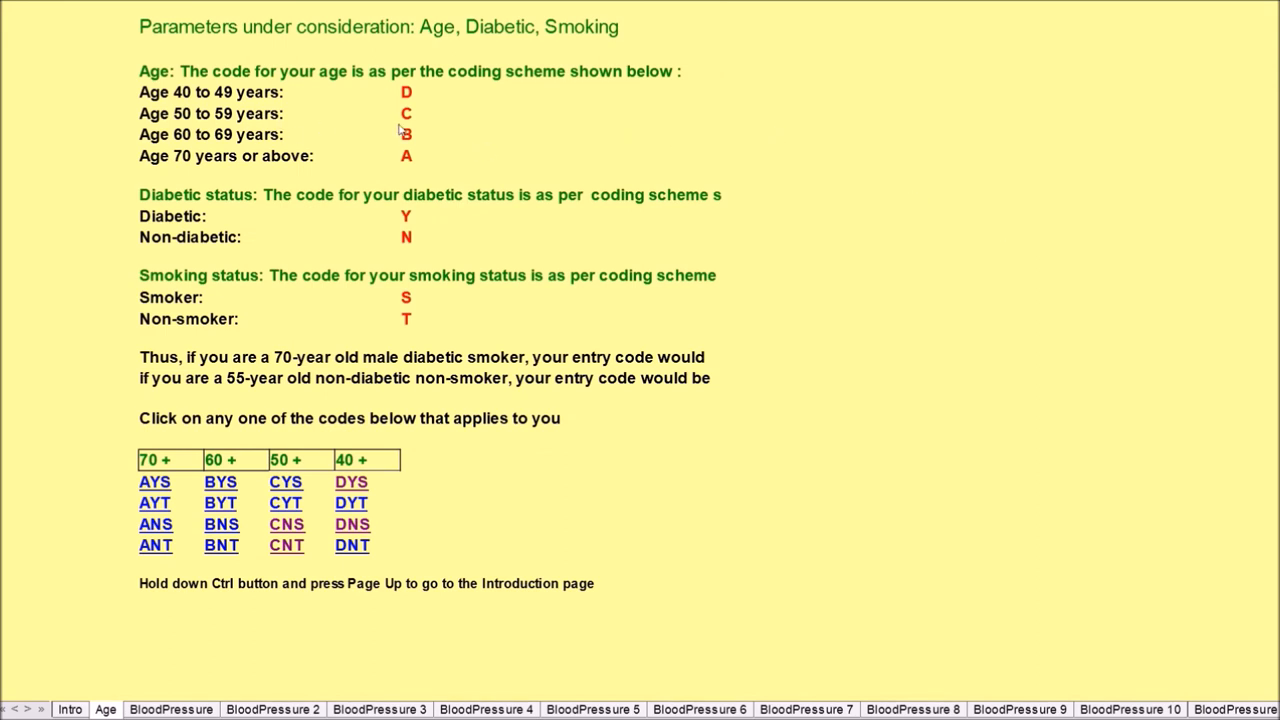
pyautogui.moveTo(411, 119)
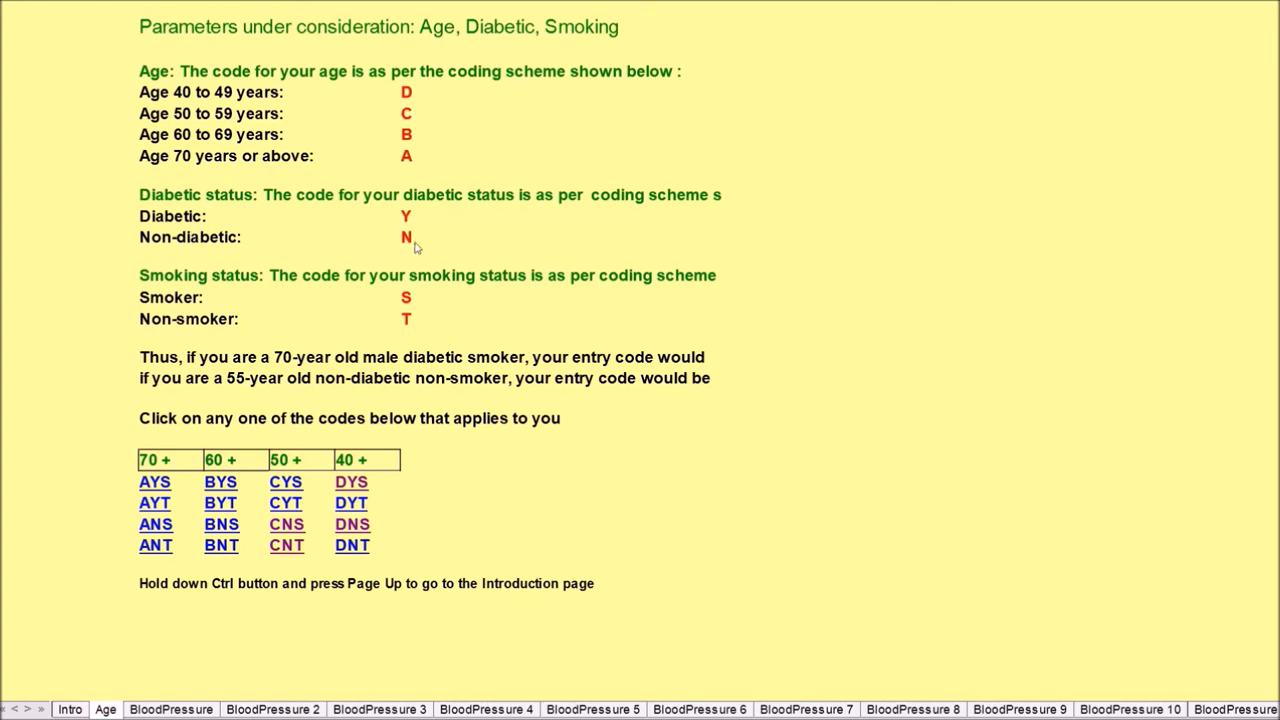
pyautogui.moveTo(385, 402)
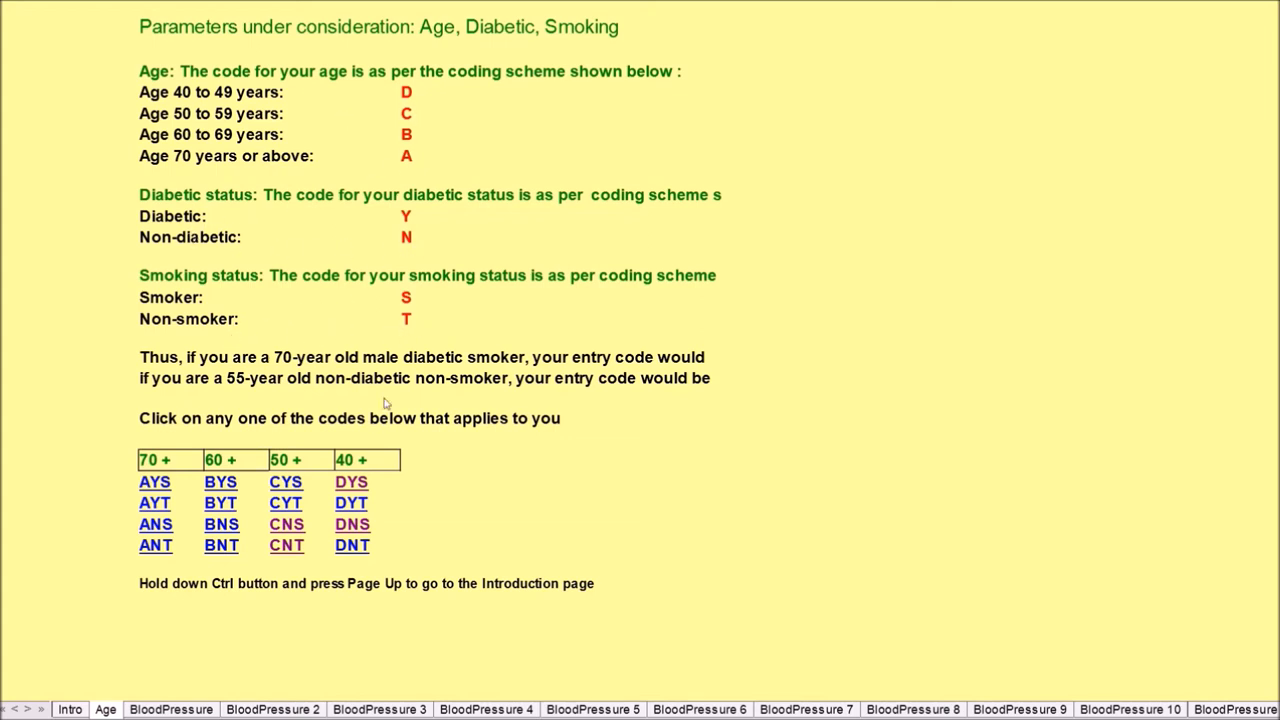
# Pick an entry code, then select BP 140/85 with cholesterol ratio 4
pyautogui.click(170, 709)
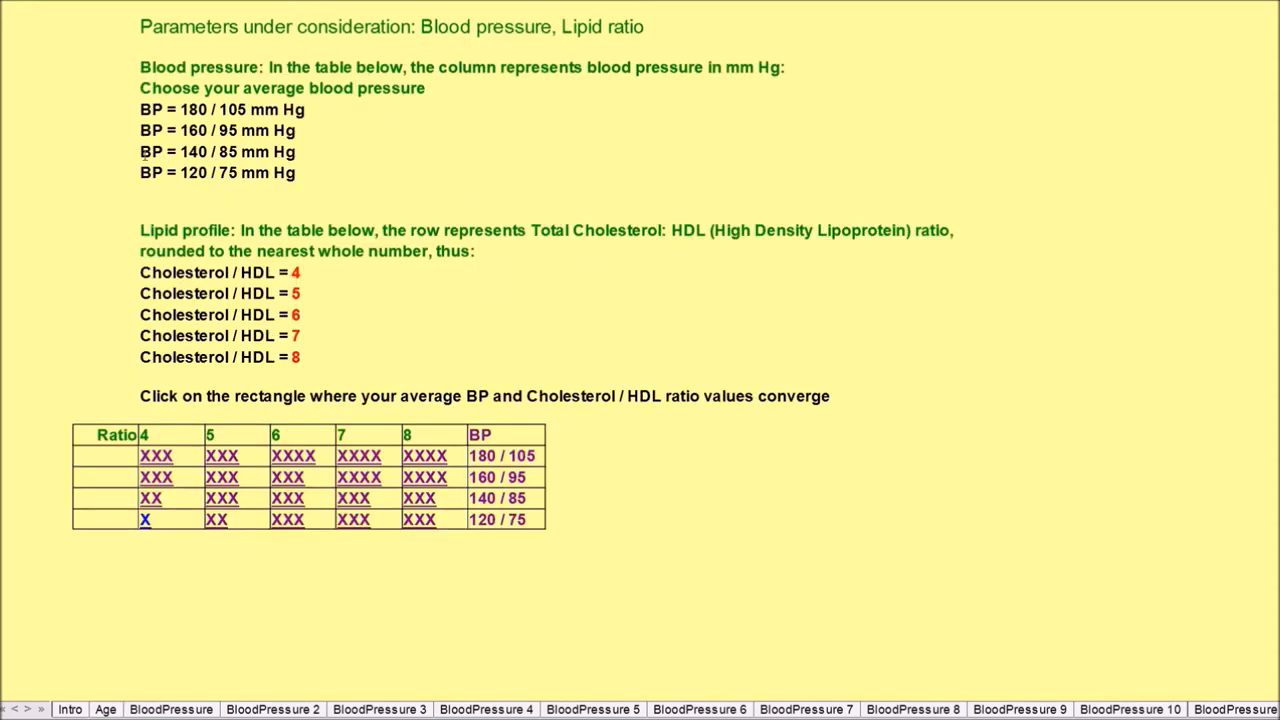
pyautogui.moveTo(322, 225)
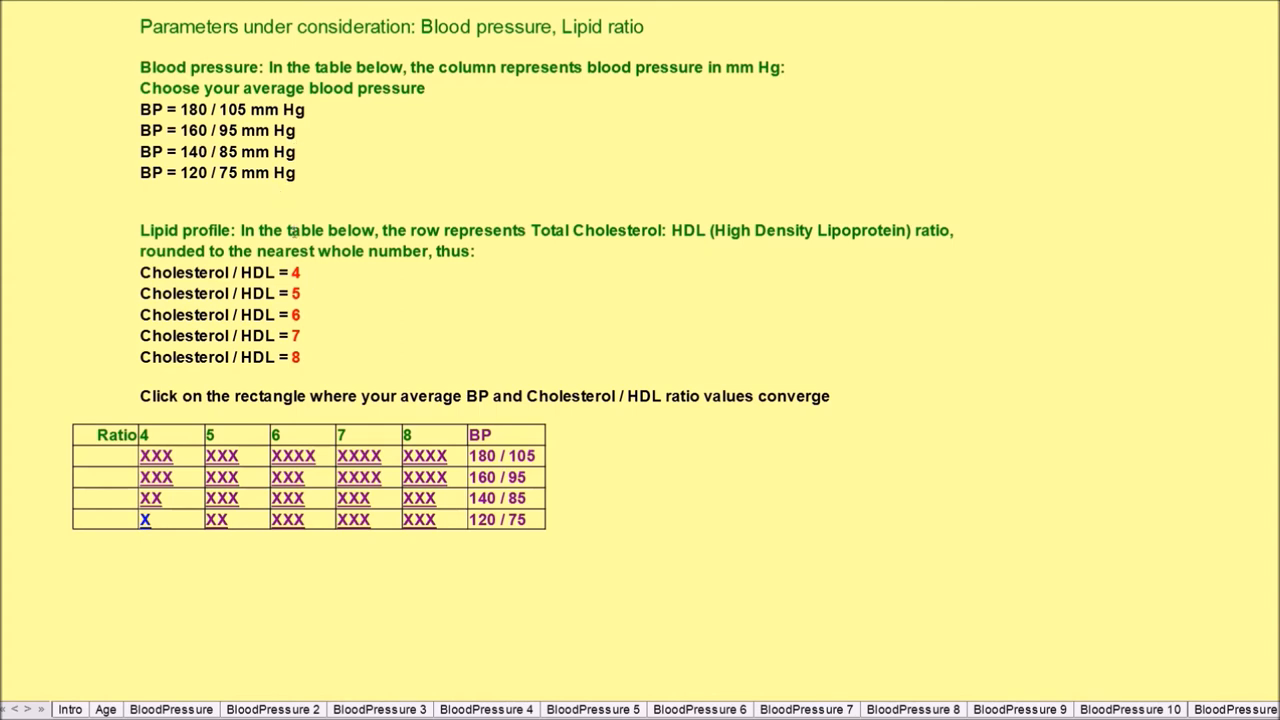
pyautogui.moveTo(454, 508)
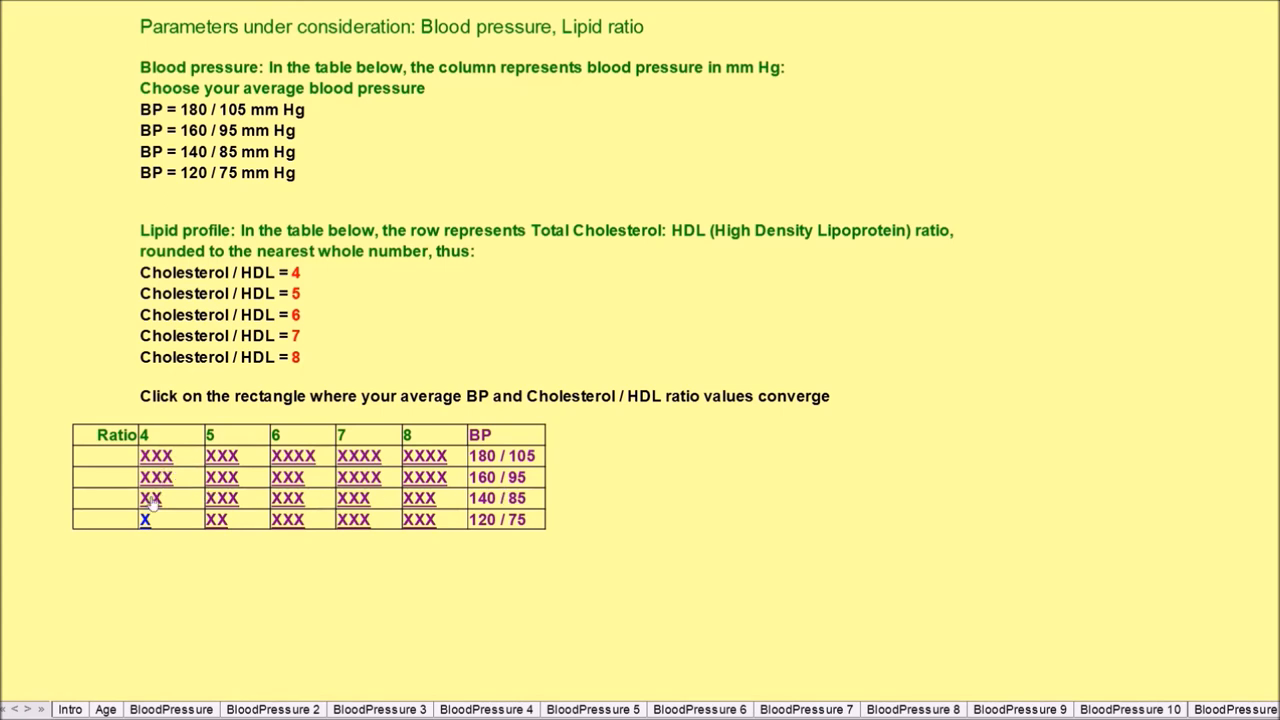
pyautogui.click(150, 498)
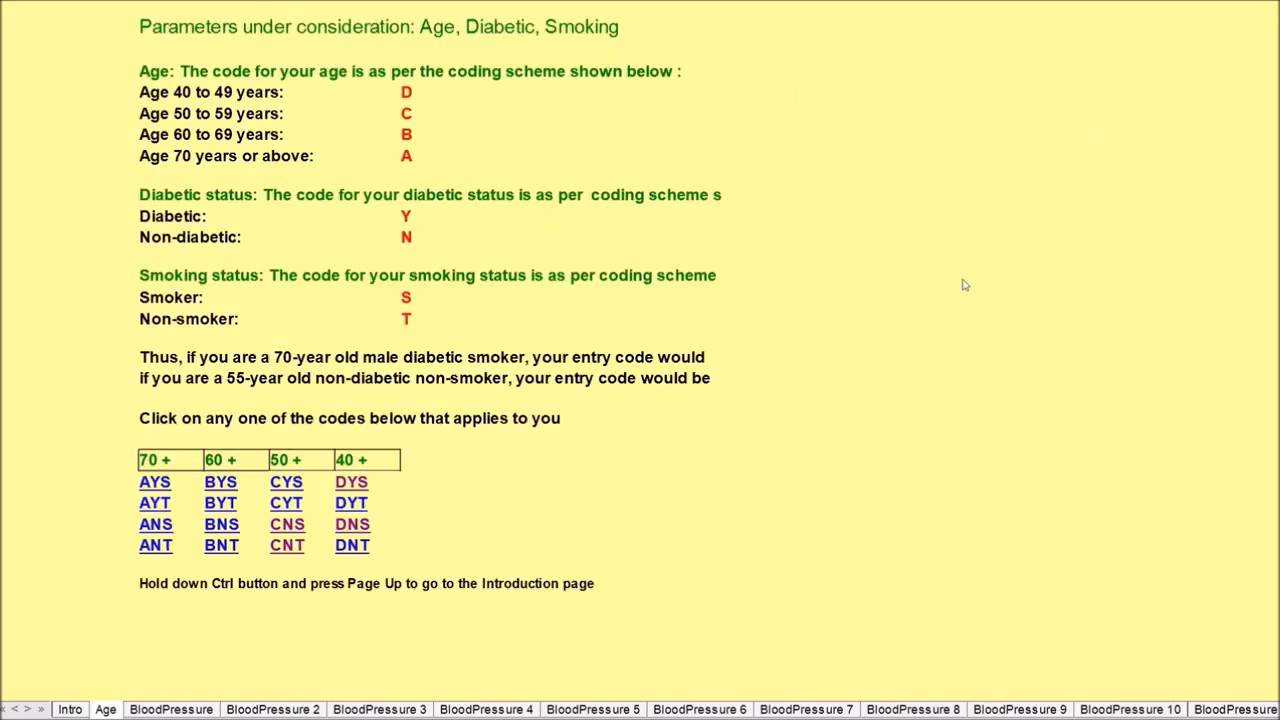
pyautogui.moveTo(953, 301)
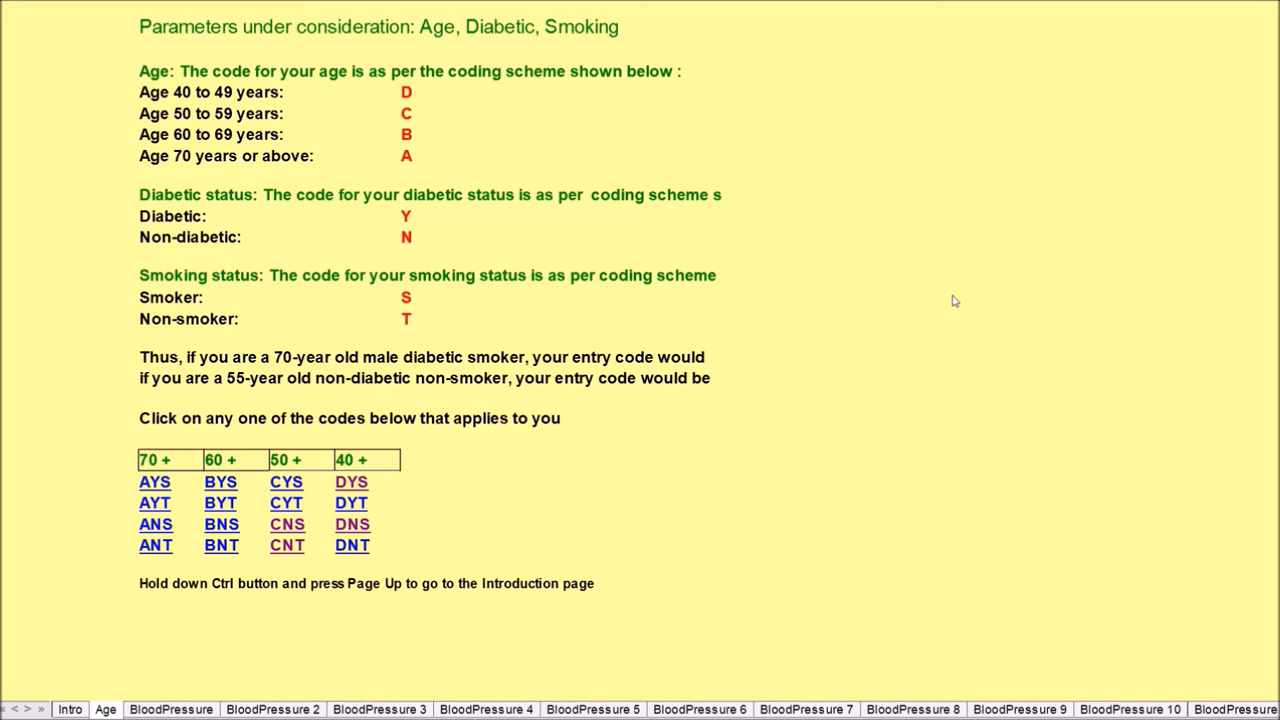
pyautogui.moveTo(835, 297)
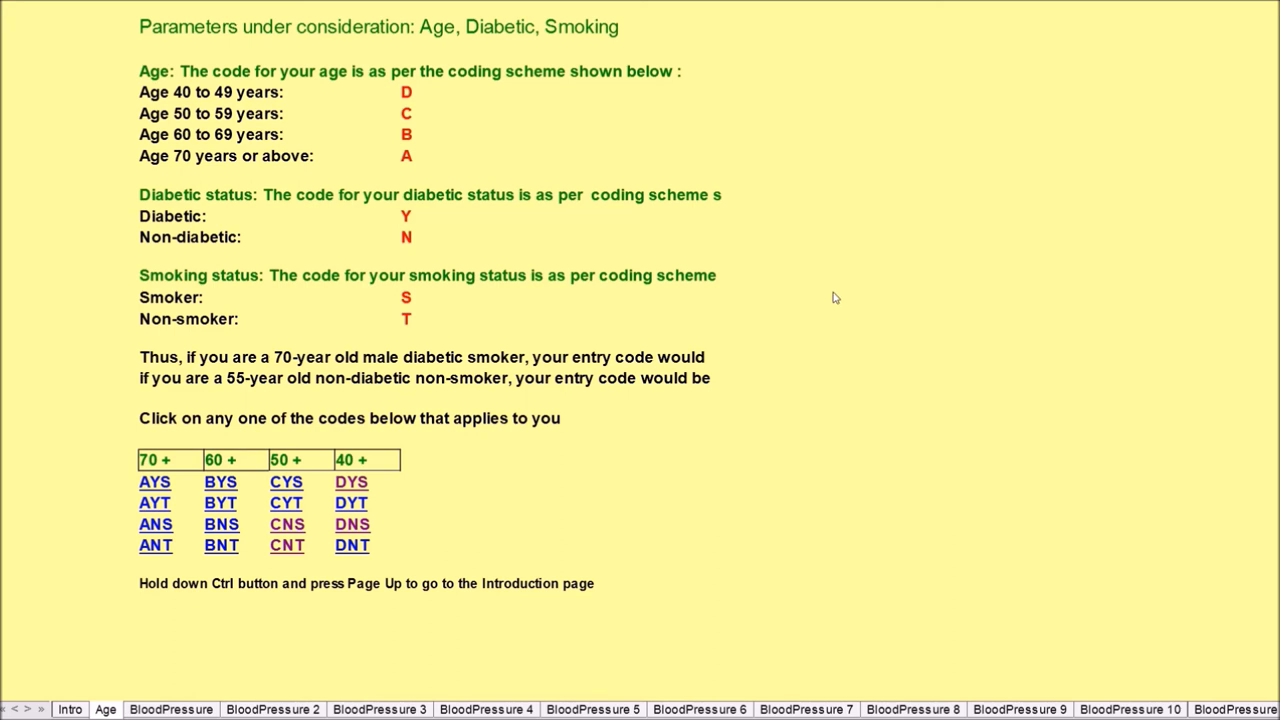
pyautogui.moveTo(771, 311)
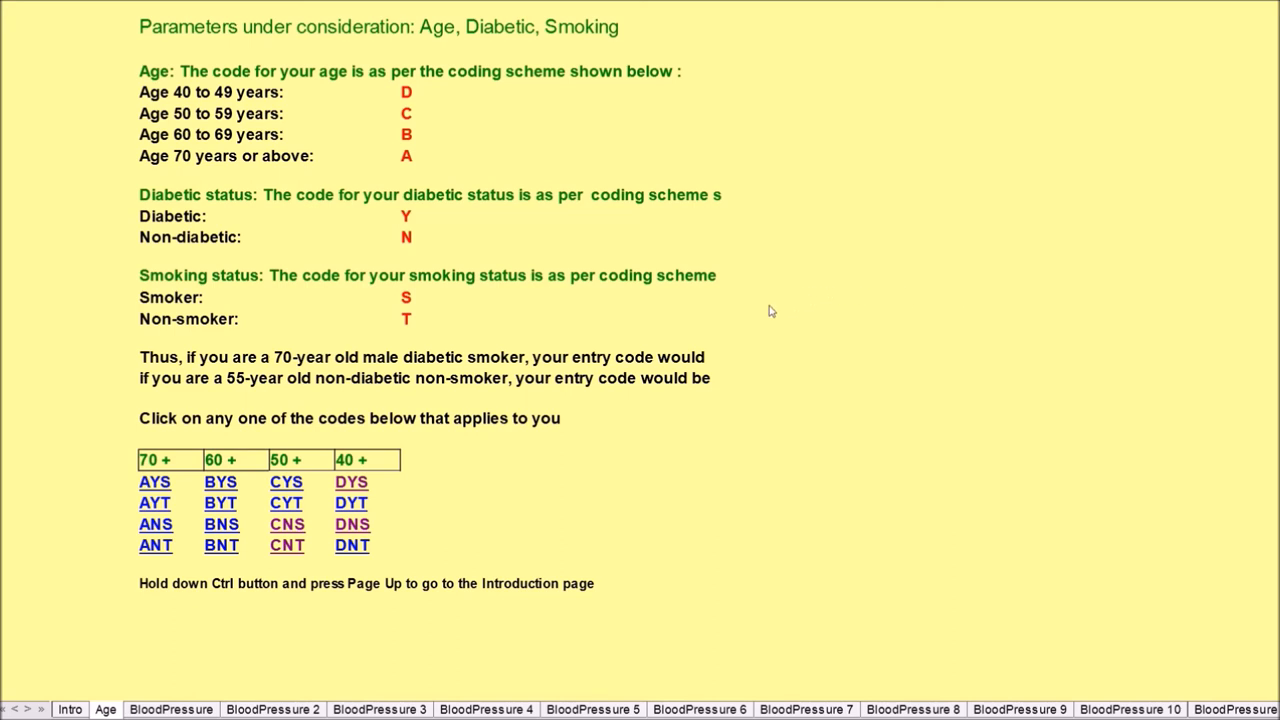